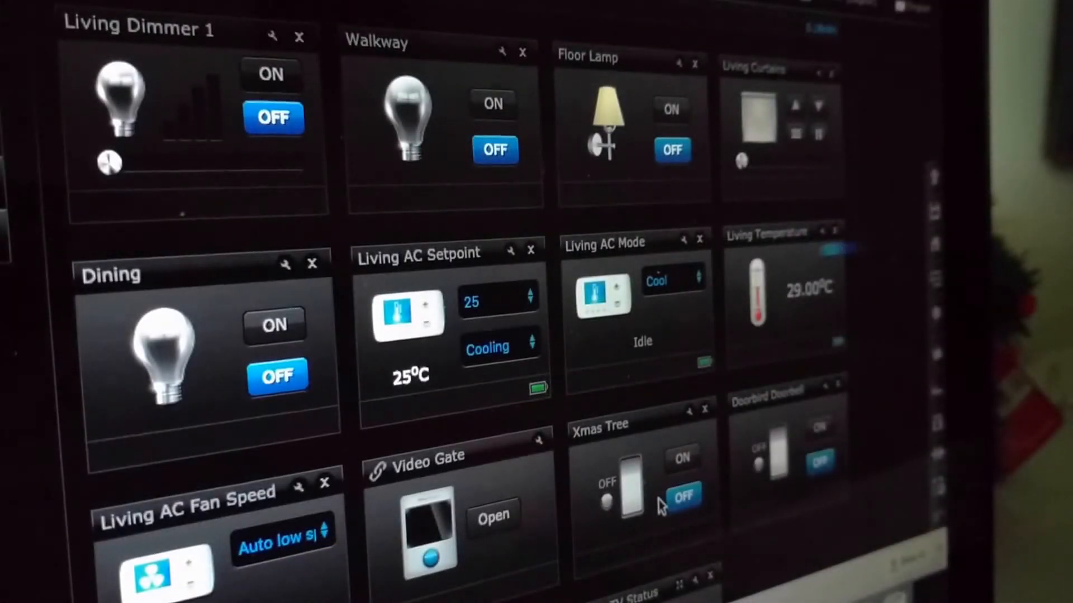
Step: Switch on the Walkway light and Living Dimmer 1, dimming it to about half
click(491, 104)
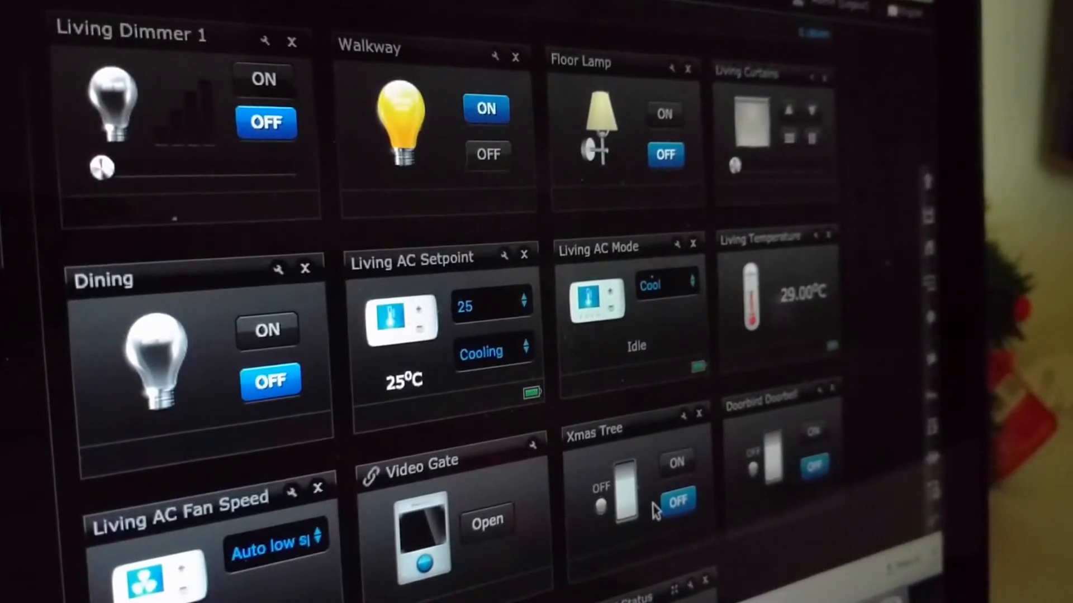
click(262, 79)
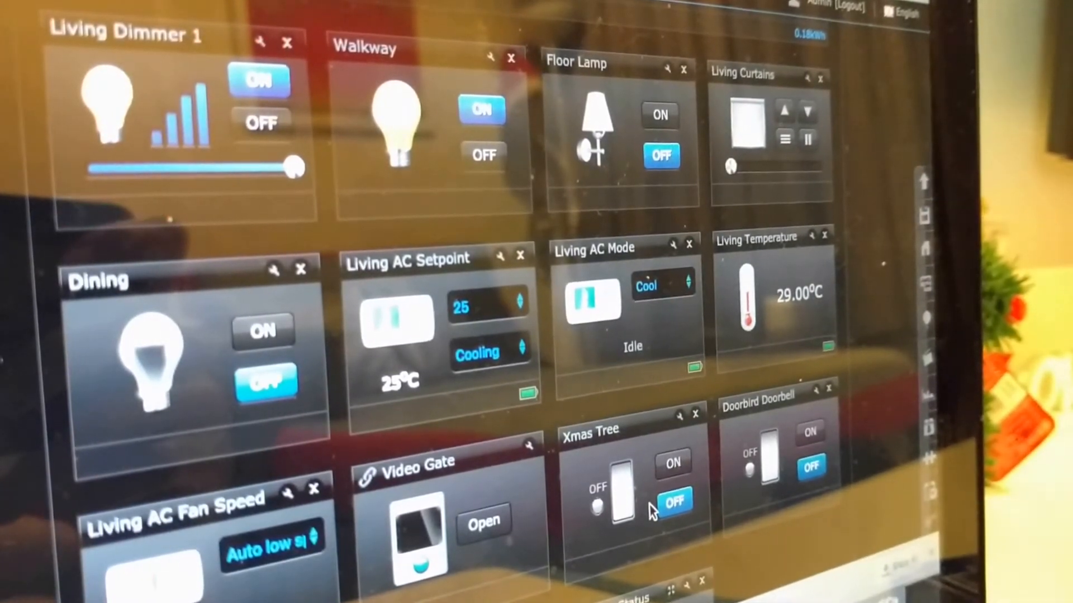
drag(295, 167, 198, 166)
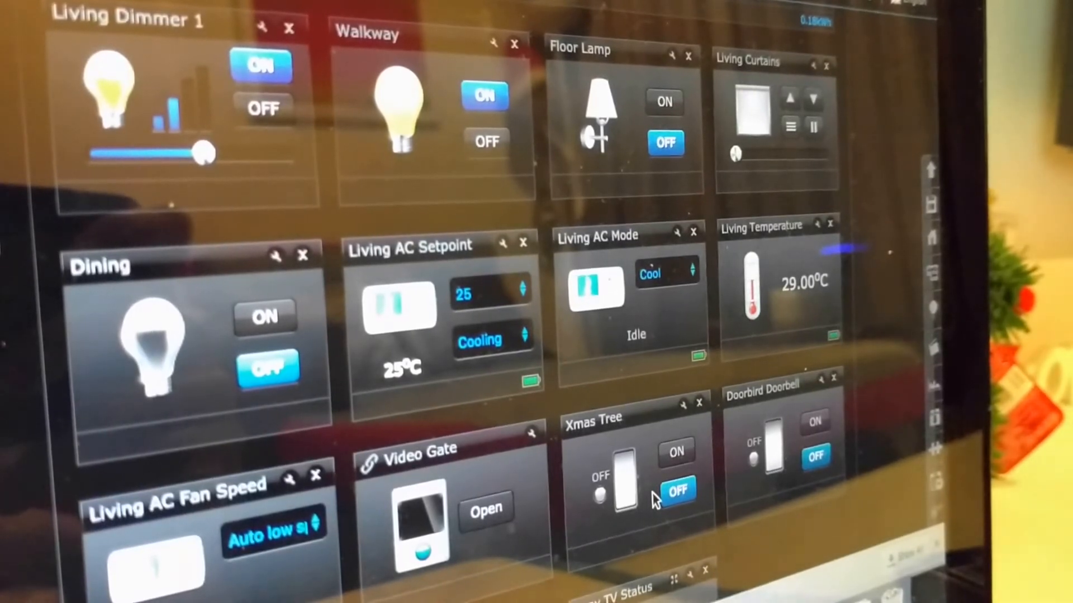
Step: Switch on the Floor Lamp and set the Living AC mode back to Cool
click(662, 101)
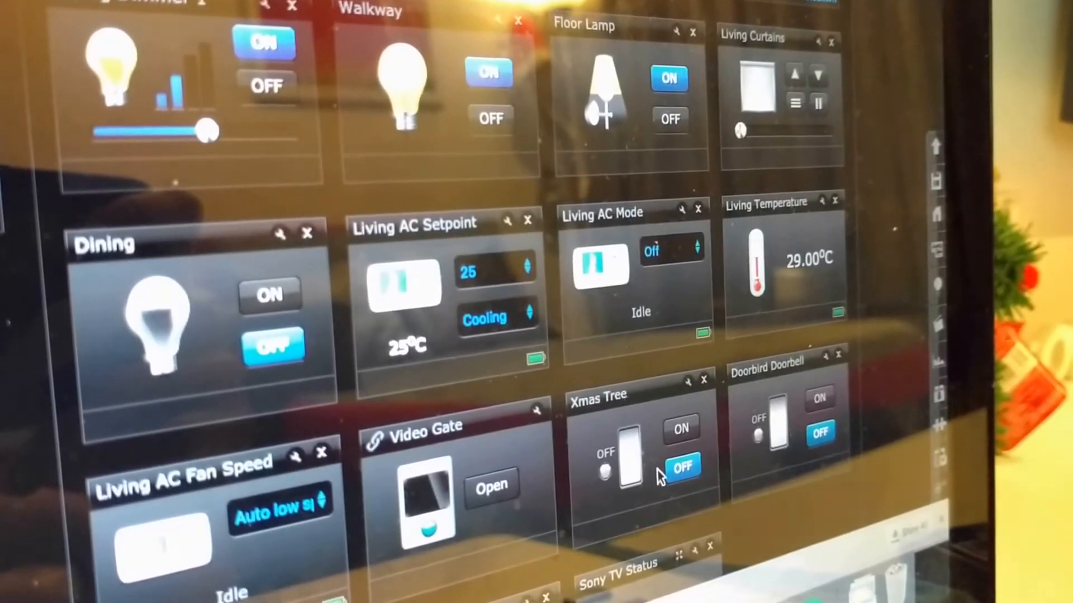
click(672, 247)
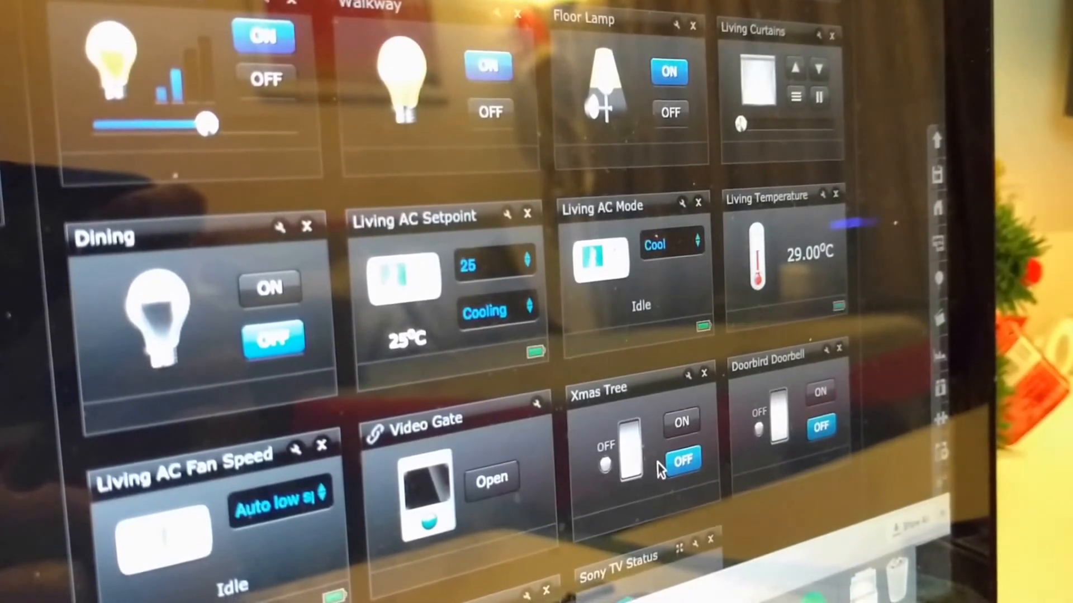
click(268, 286)
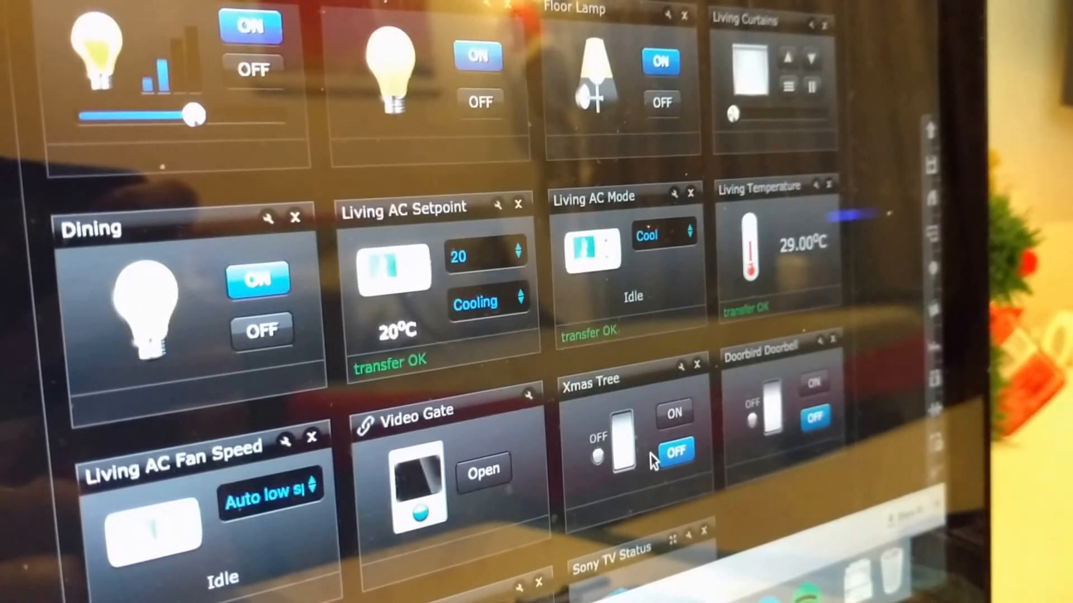
Step: Switch on the Xmas Tree lights
click(672, 414)
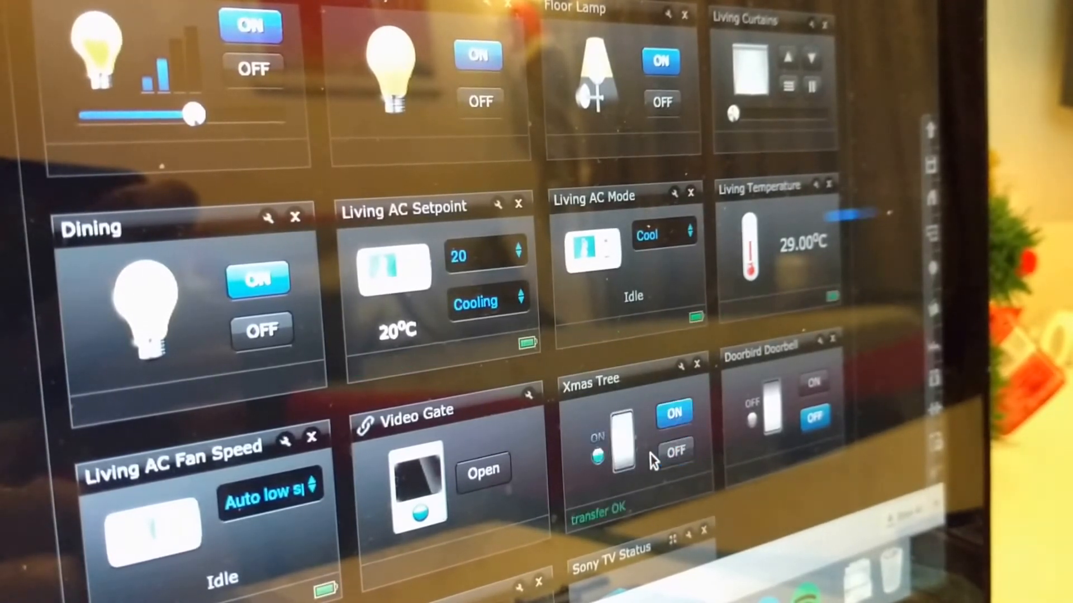